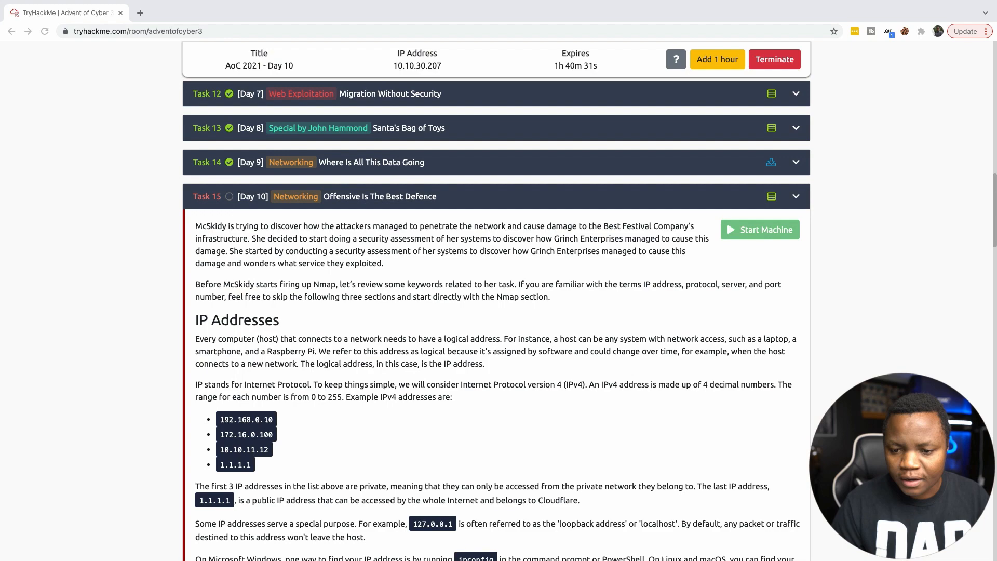
- Scroll to the Day 10 questions and copy the nmap -sT 10.10.30.207 command
scroll(down, 3)
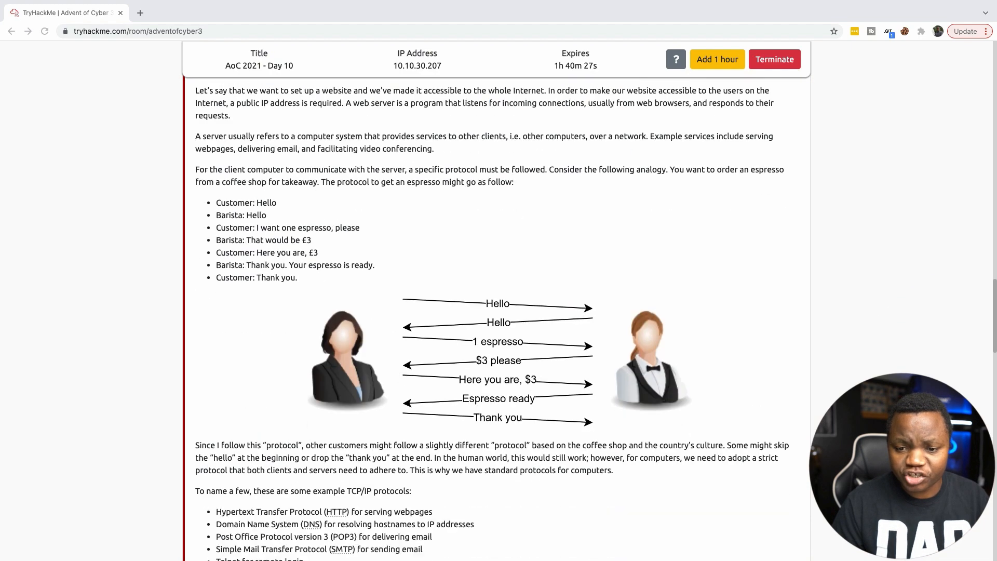
scroll(down, 3)
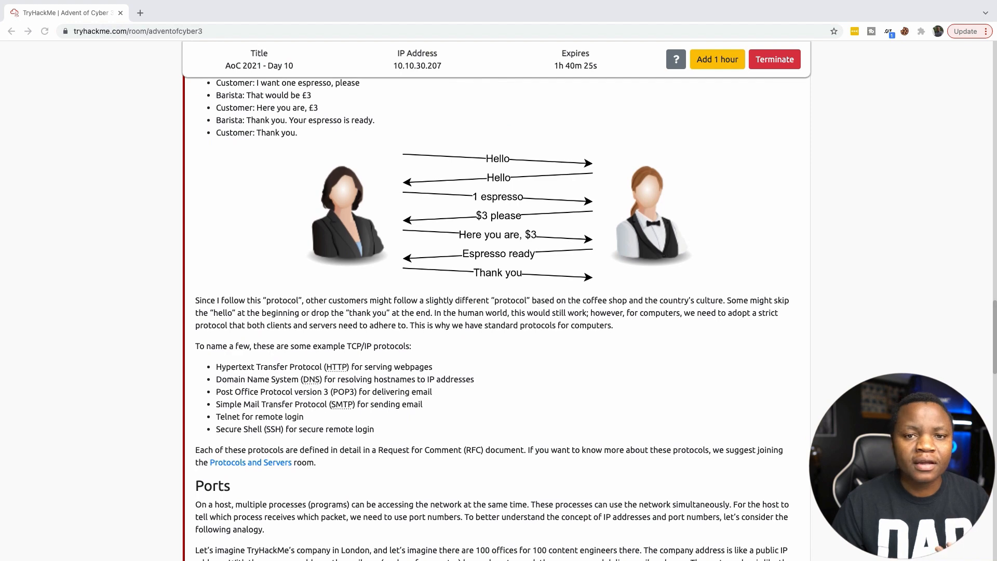
scroll(down, 3)
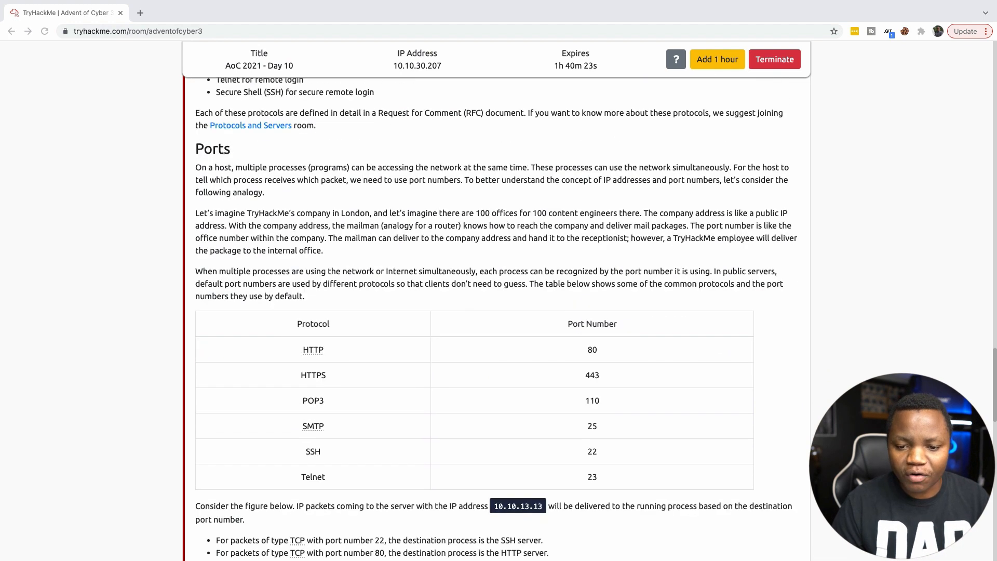
scroll(down, 3)
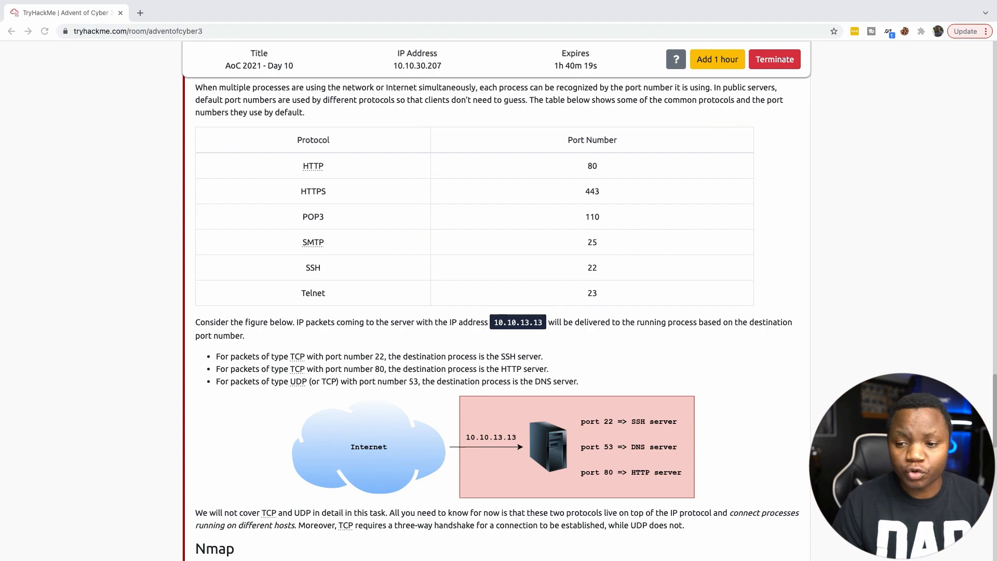
scroll(down, 3)
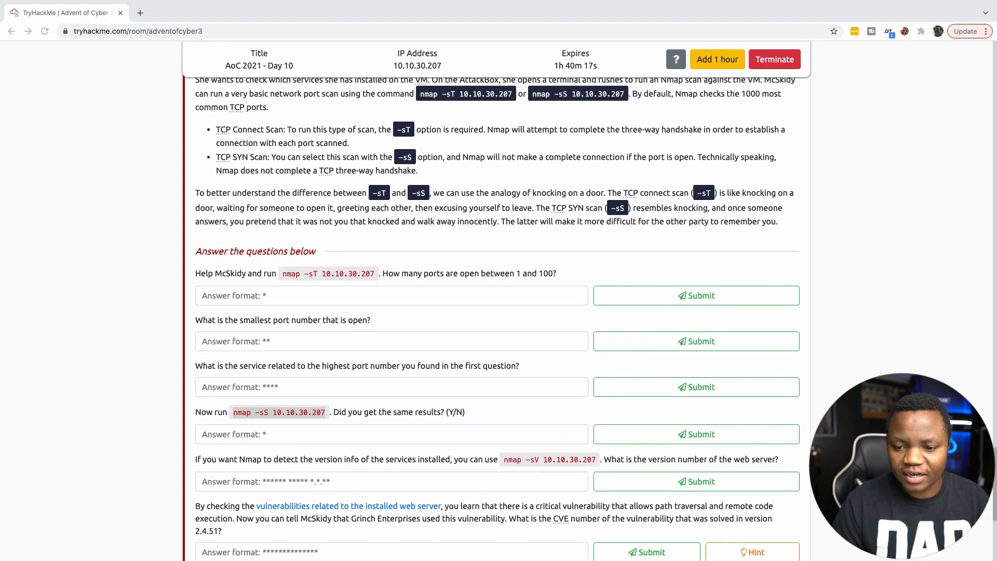
scroll(down, 3)
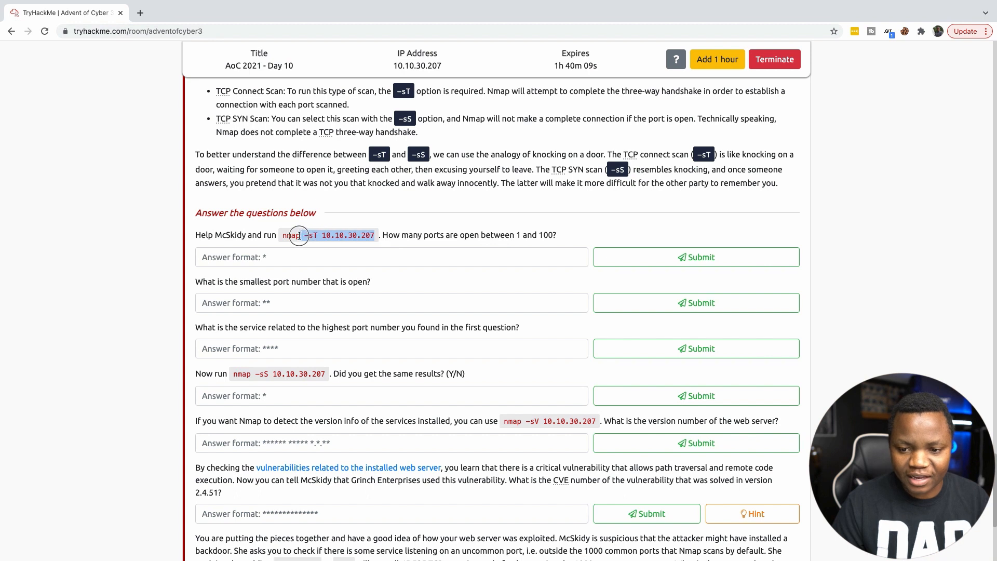
right_click(299, 235)
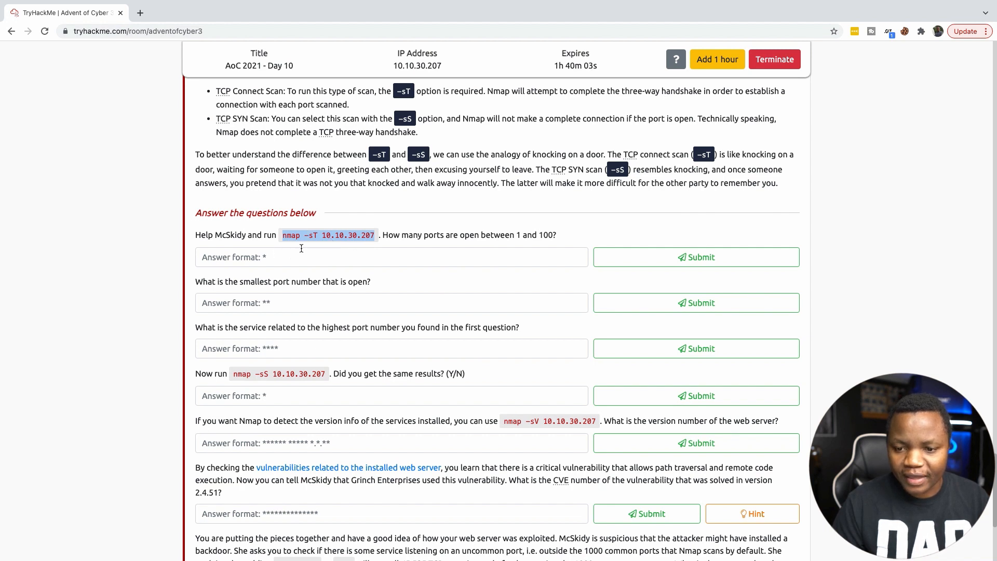
mouse_move(427, 240)
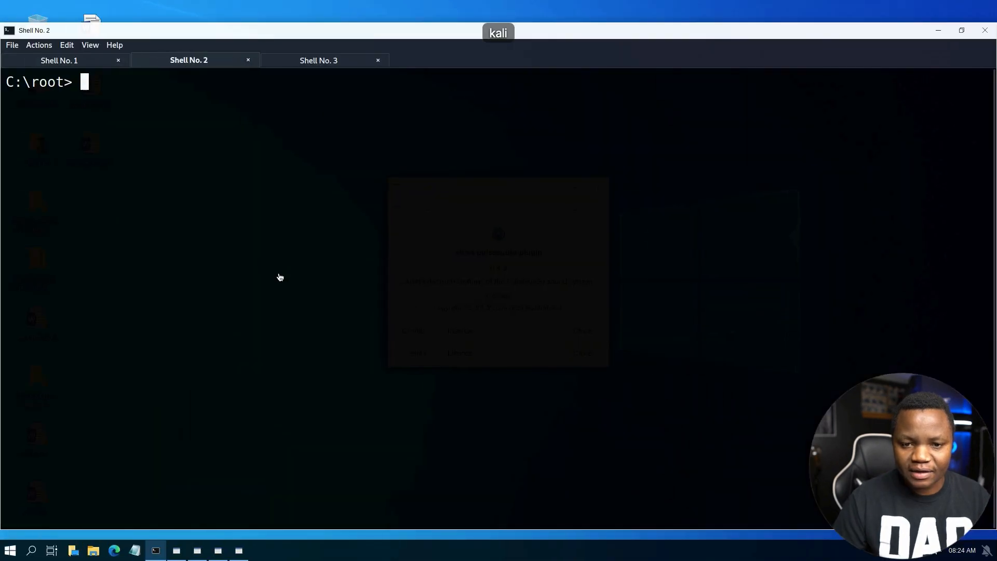
- Paste and run nmap -sT 10.10.30.207 at the Kali root prompt
right_click(279, 278)
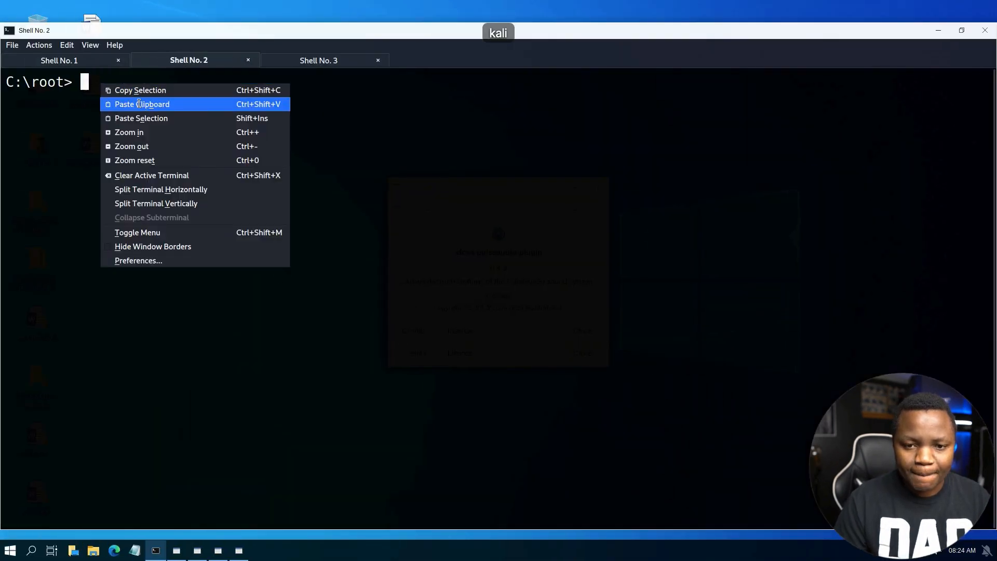
click(142, 104)
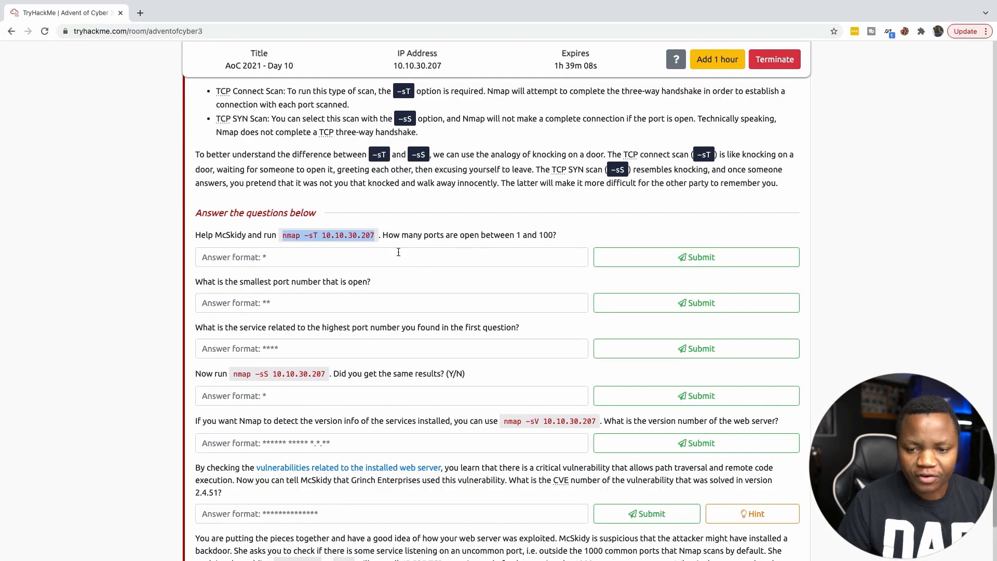
- Submit 2 as the open-port count and 22 as the smallest open port
text(2)
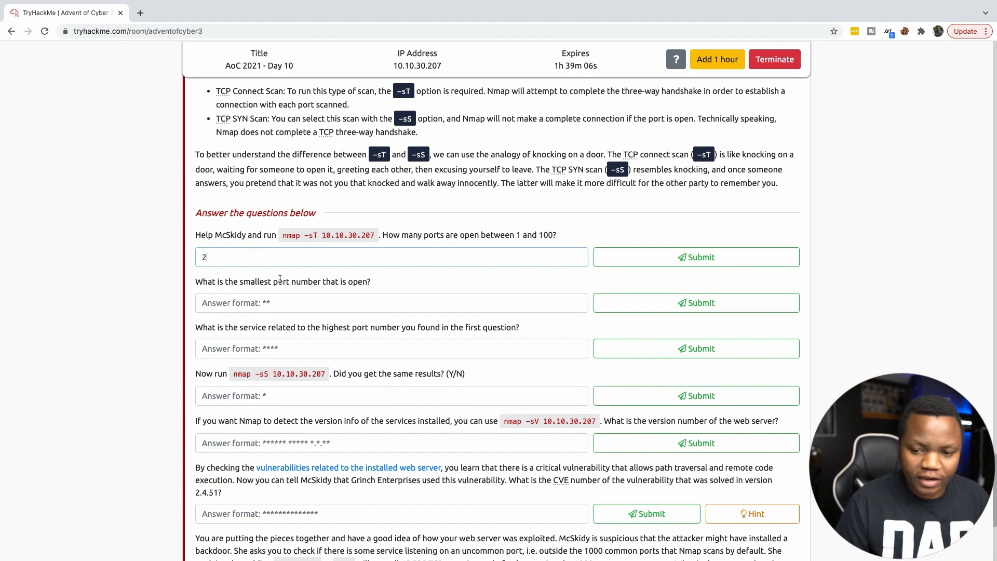
click(696, 256)
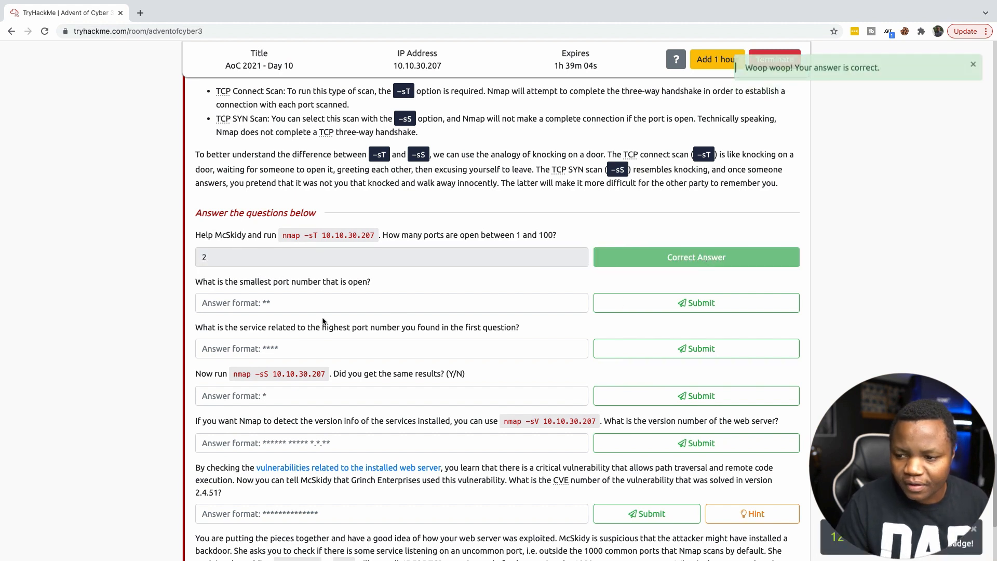
text(2)
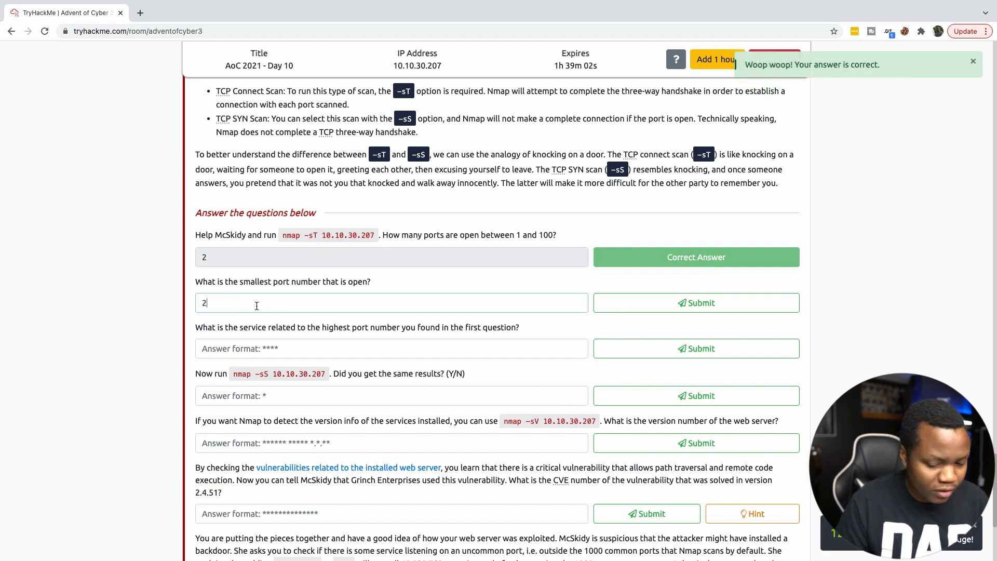
click(696, 302)
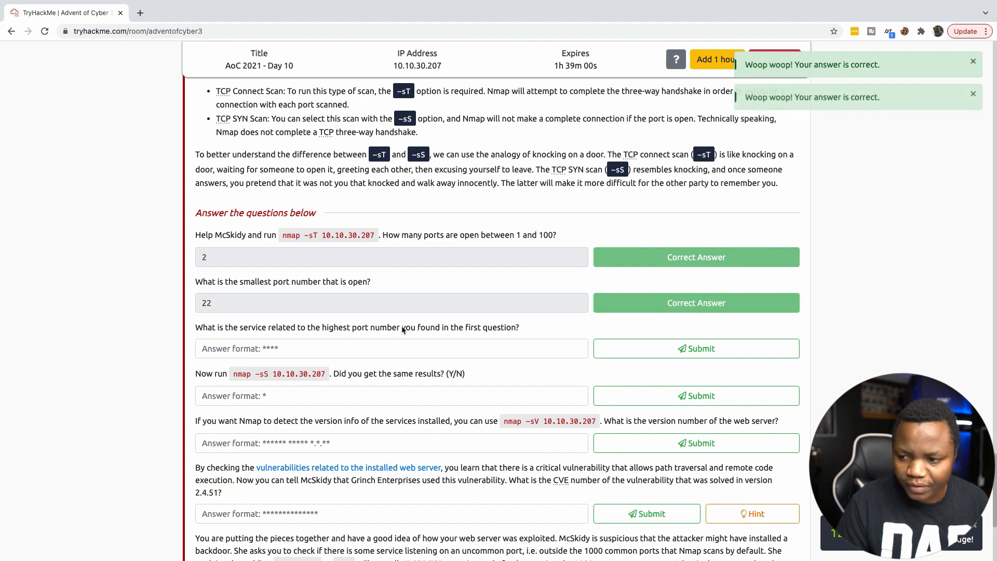
mouse_move(349, 341)
text(http)
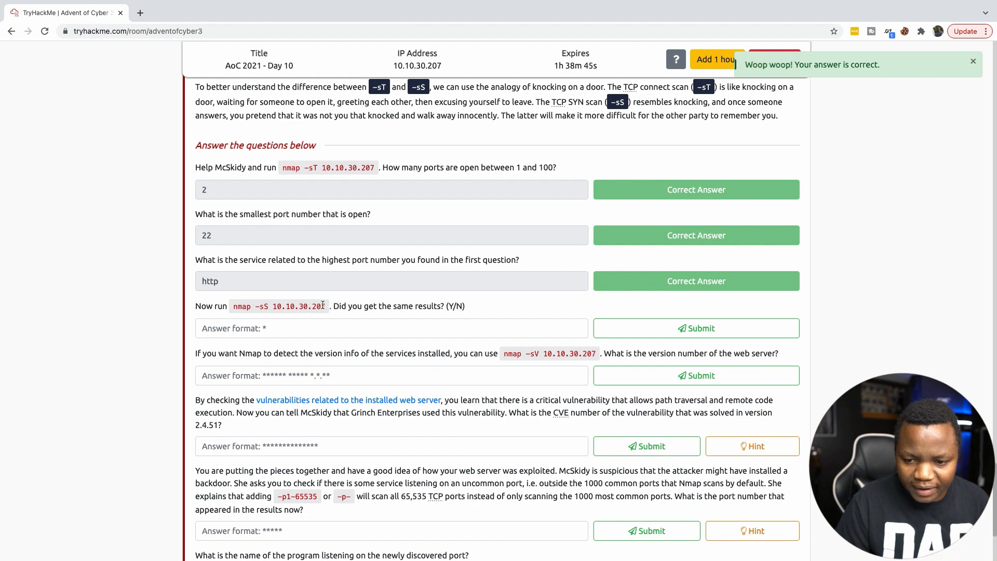
- Copy the nmap -sS 10.10.30.207 command and select it in the terminal for the SYN scan
right_click(278, 305)
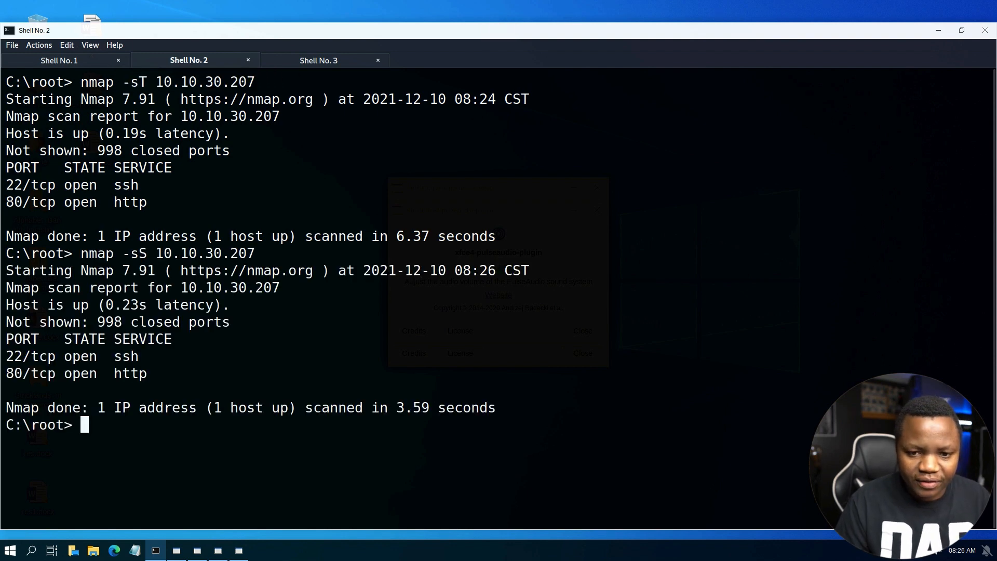
drag(6, 357, 146, 374)
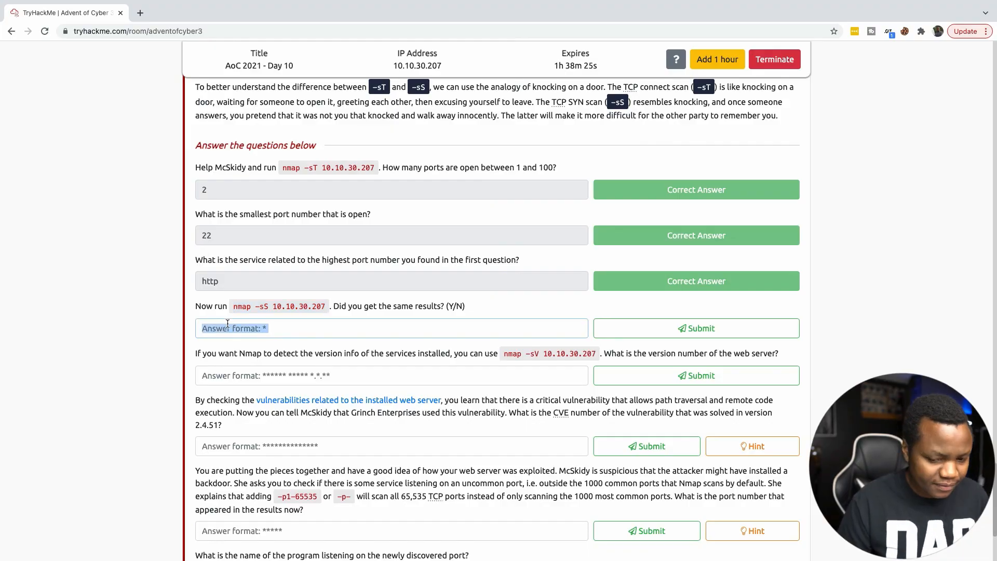
- Submit Y confirming the SYN scan gave the same results
click(696, 328)
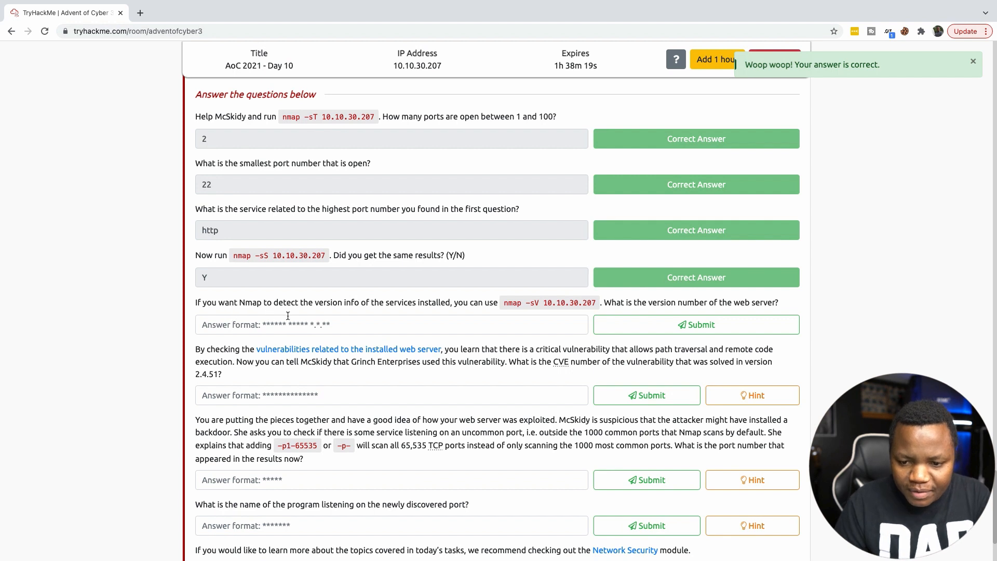
mouse_move(428, 311)
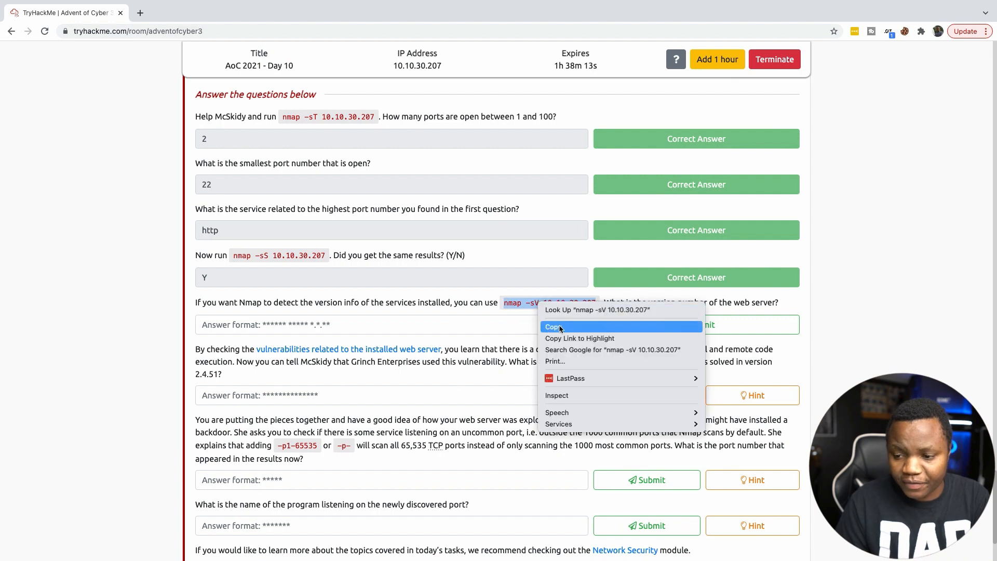
- Run nmap -sV 10.10.30.207 and copy the Apache httpd 2.4.49 version from the output
click(554, 326)
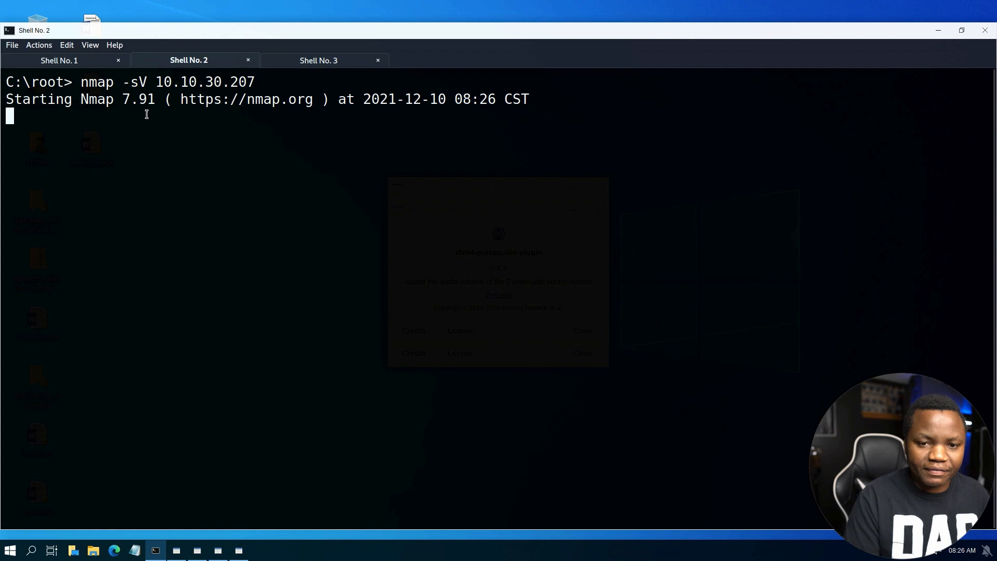
double_click(138, 81)
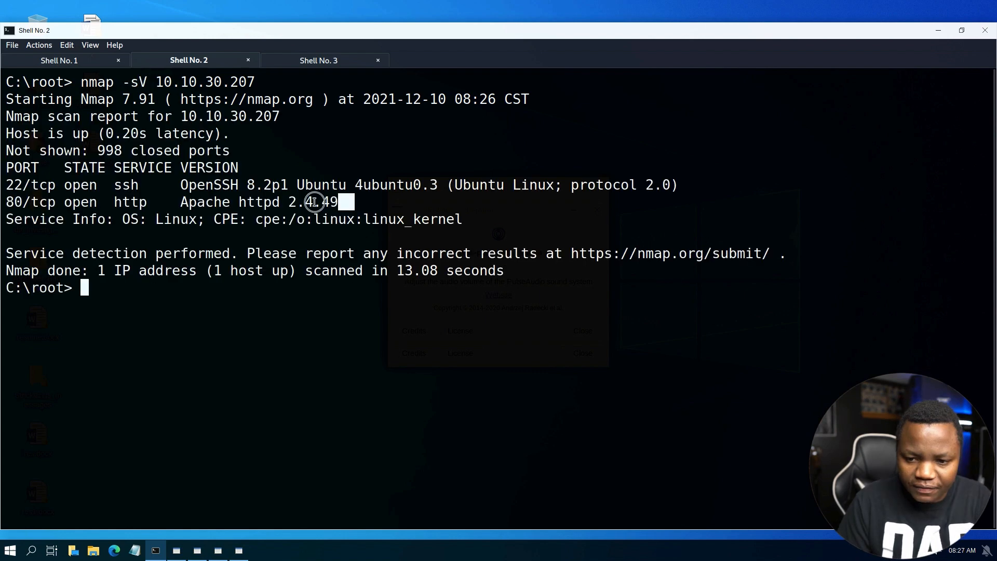
right_click(312, 202)
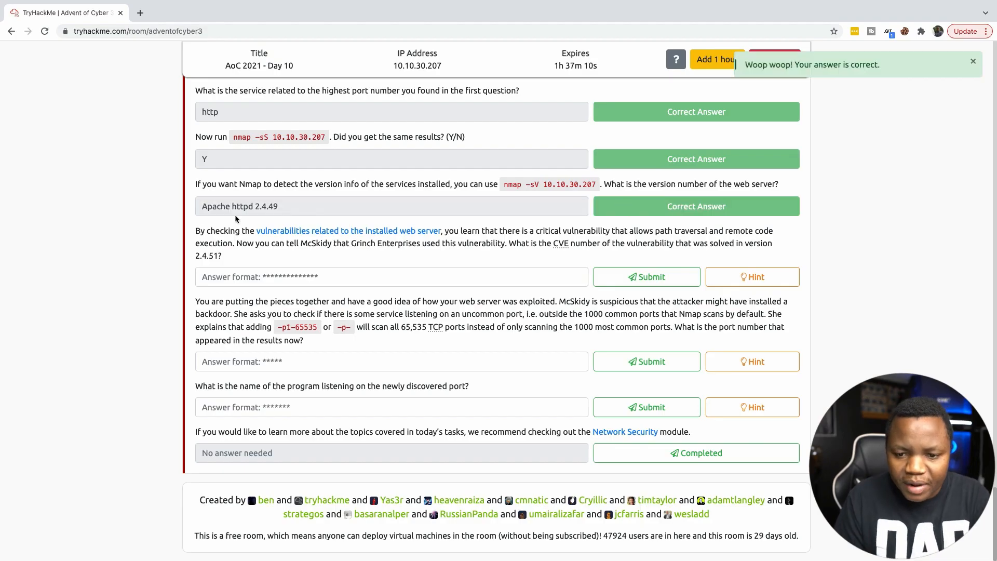
mouse_move(349, 231)
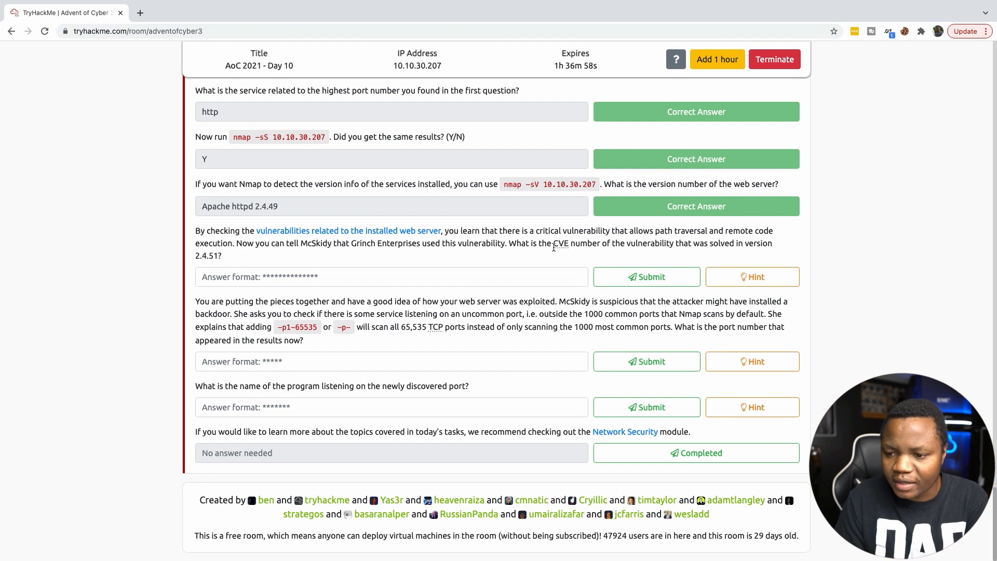
mouse_move(667, 253)
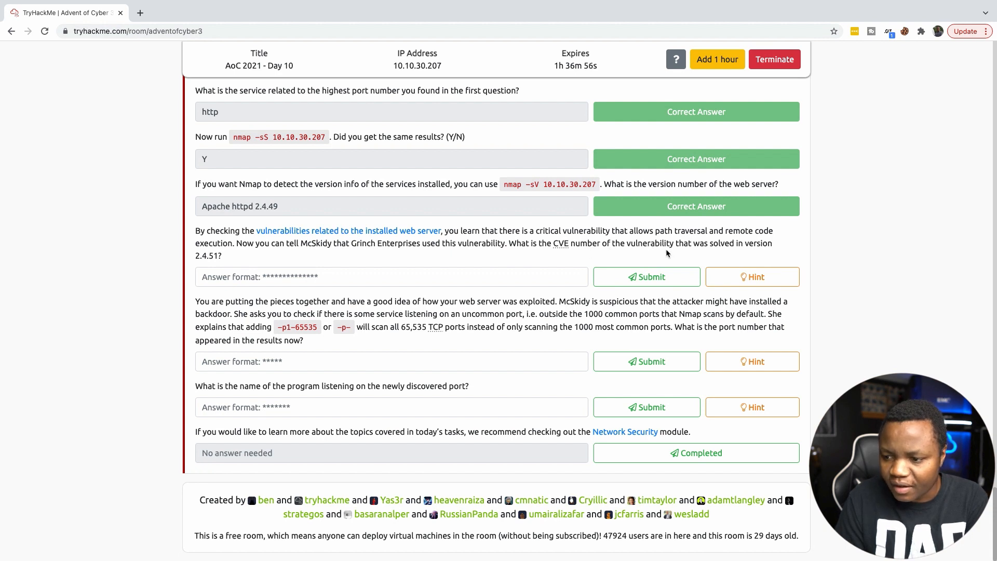
mouse_move(739, 253)
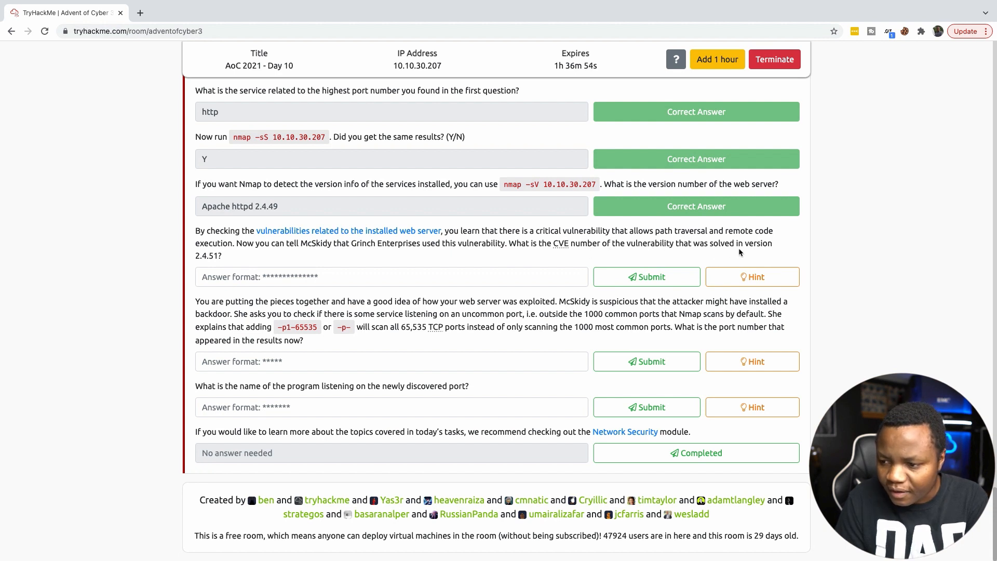
- Open the Apache vulnerabilities link in a new tab and enter Apache httpd 2.4.49 as the answer
right_click(348, 230)
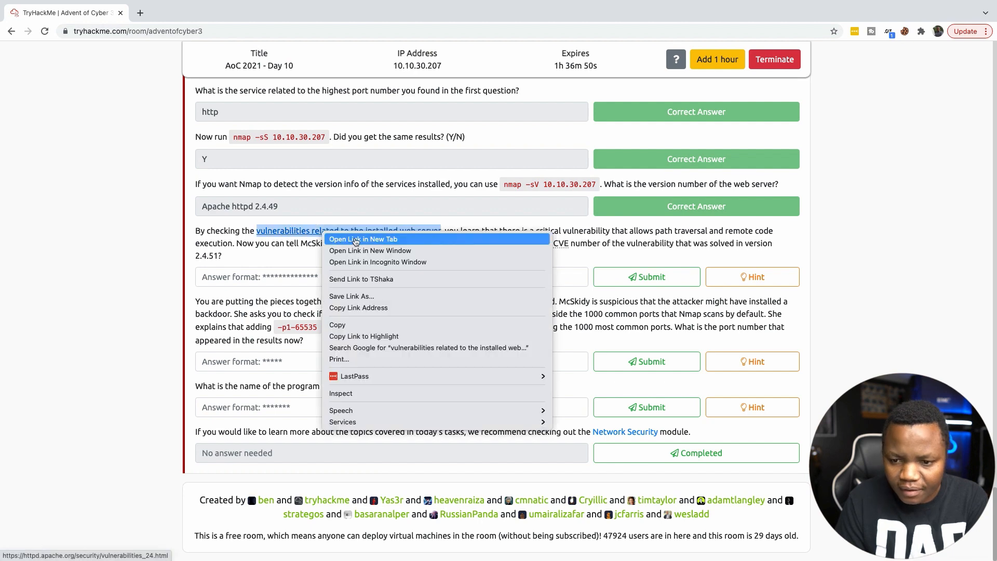
click(363, 239)
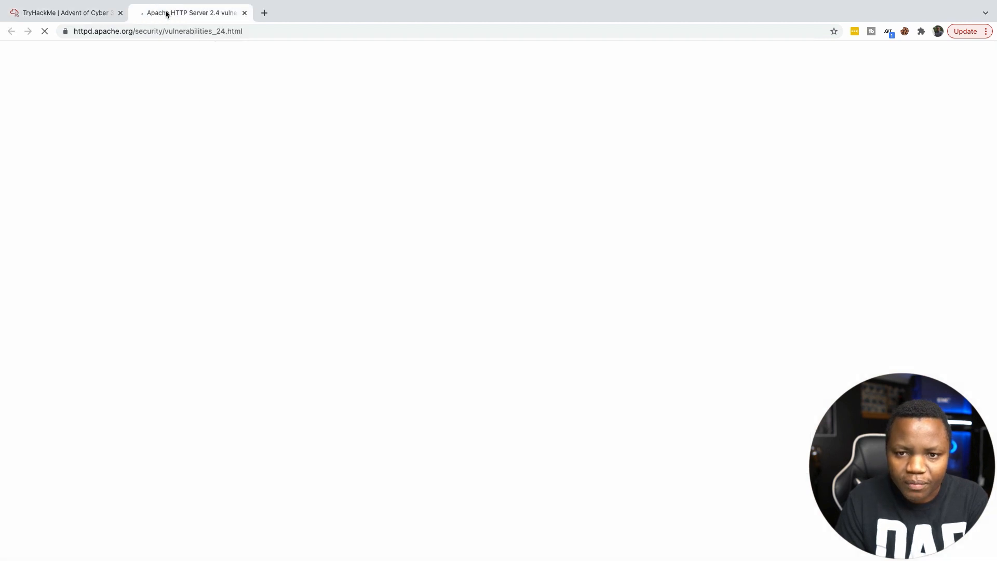
text(Apache httpd 2.4.49)
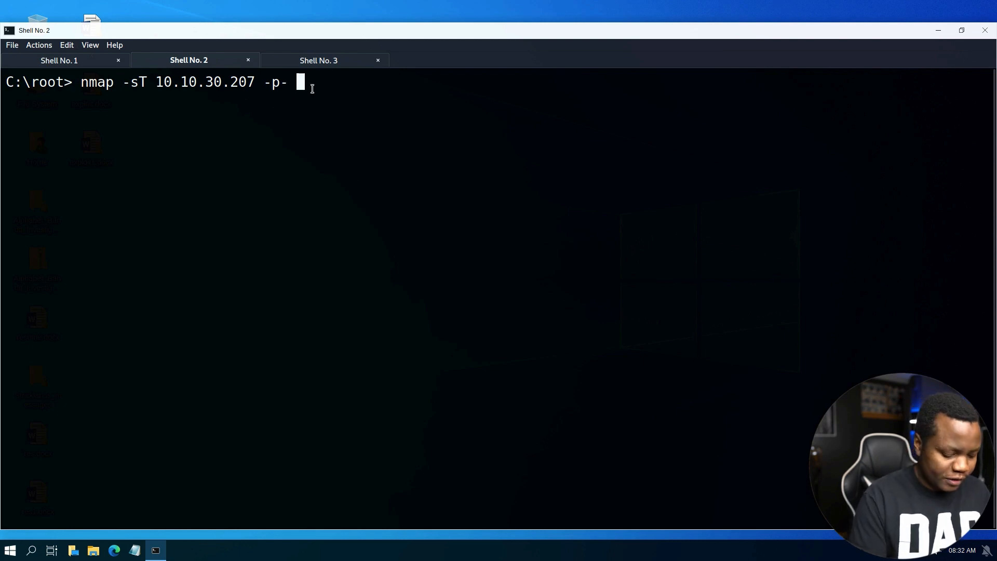
- Run the verbose full port scan and pick out the uncommon open port 20212
text(-vv)
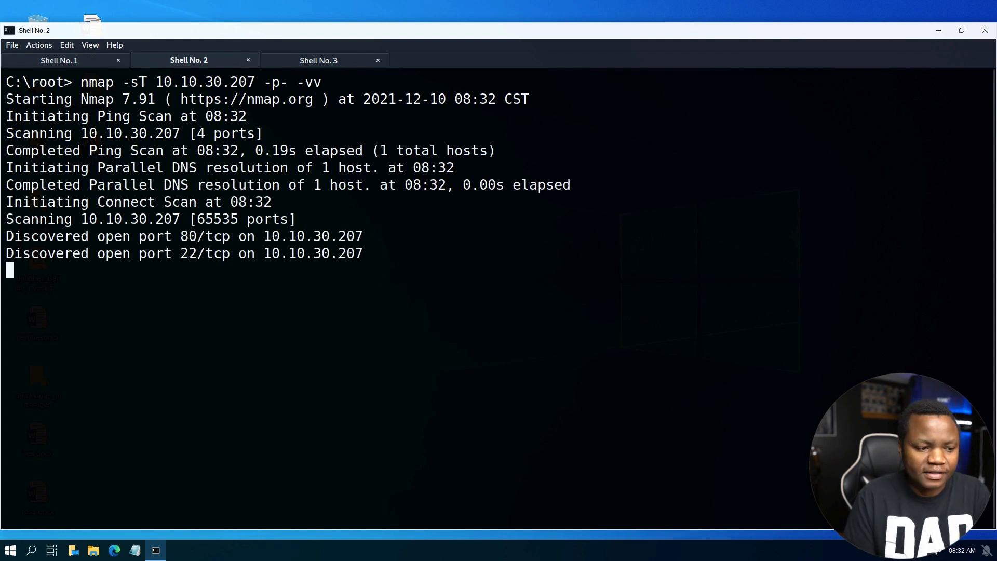
click(317, 60)
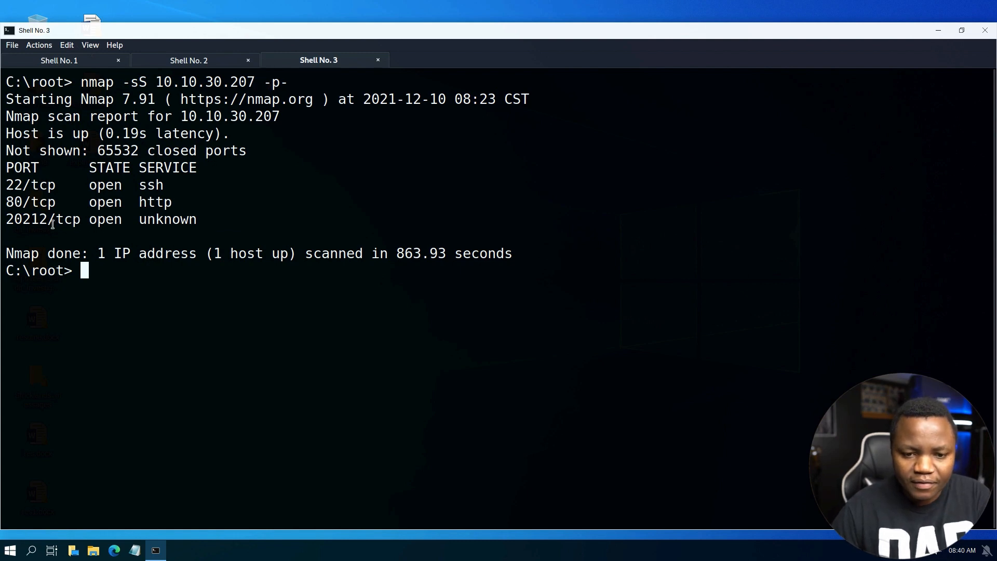
double_click(27, 219)
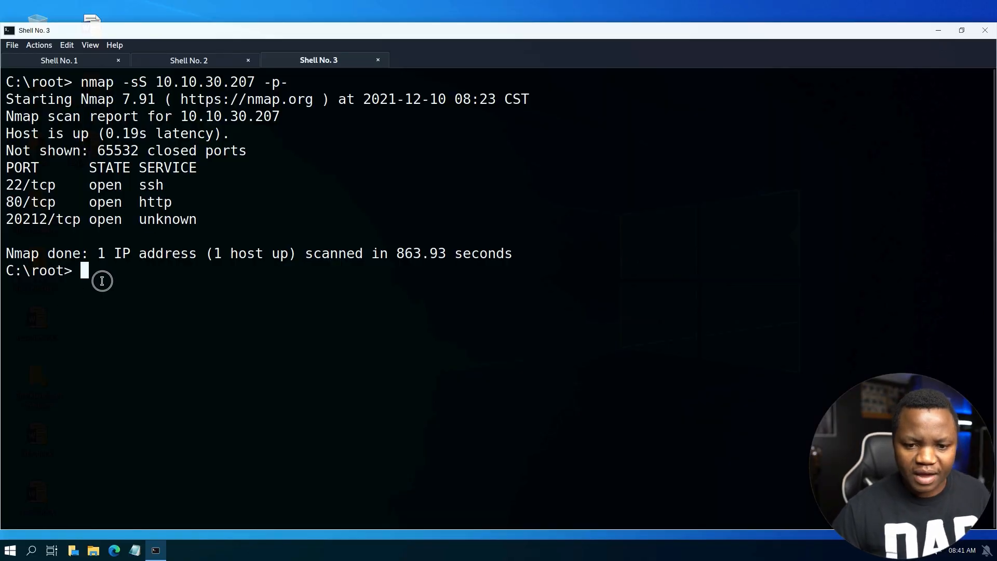
- Run nmap -sV 10.10.30.207 -p 20212 and select the telnet service name reported
text(nmap -sV 10.10.30.207 -p 20212)
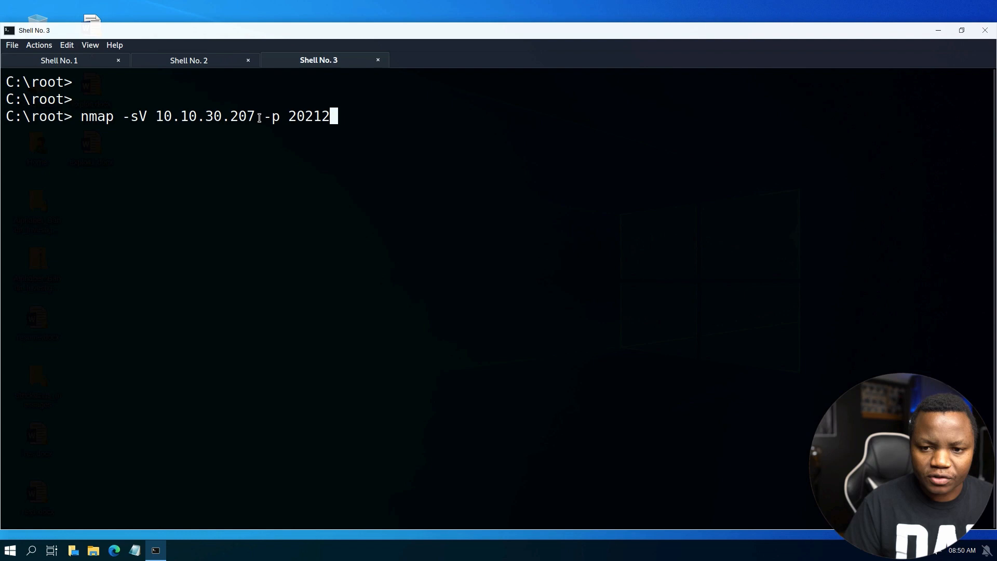
double_click(135, 117)
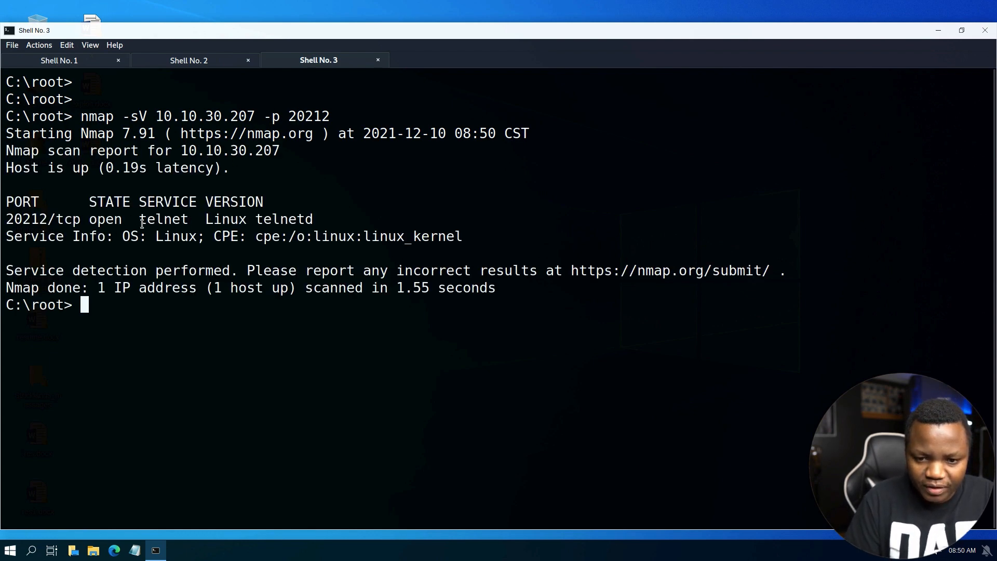
double_click(163, 219)
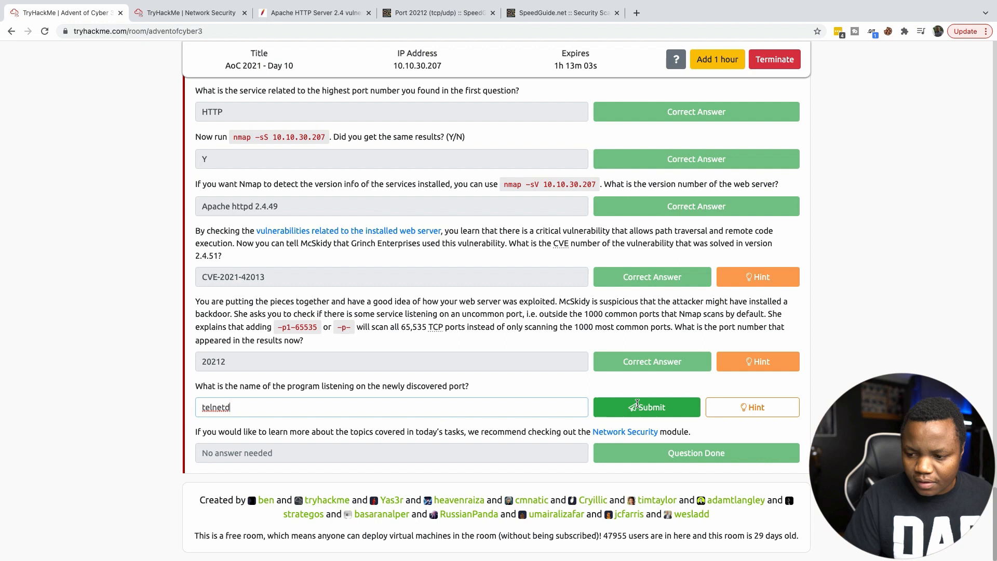
- Submit telnetd as the program on the newly discovered port
click(646, 407)
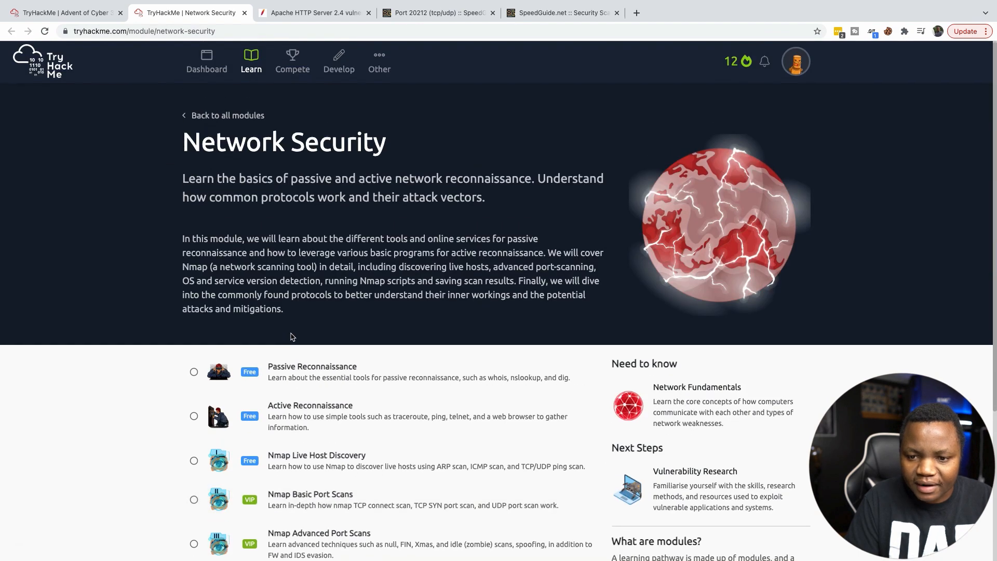
- Scroll the Network Security module page to its list of reconnaissance and Nmap rooms
scroll(down, 3)
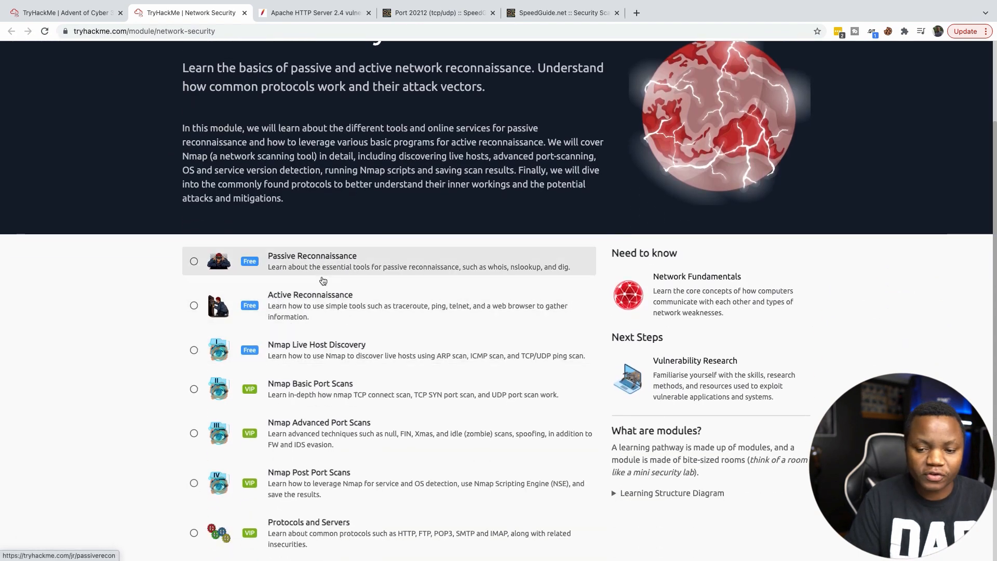
mouse_move(293, 330)
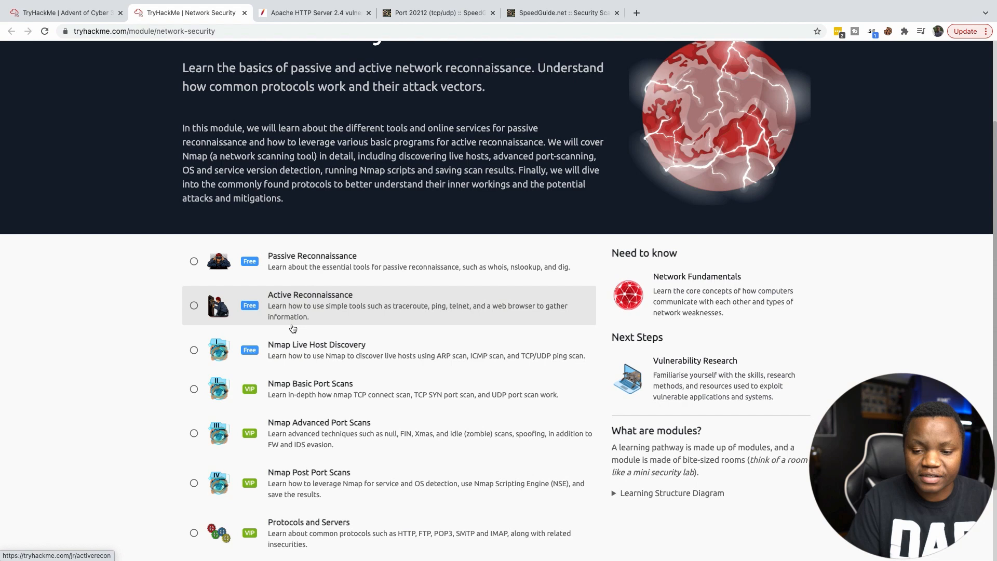